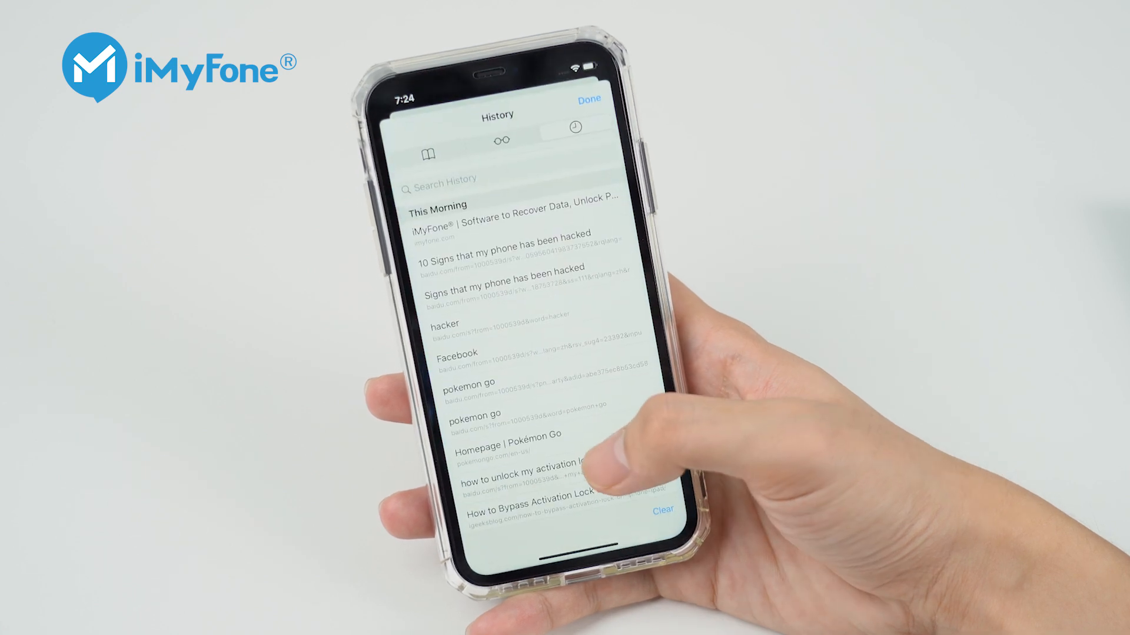
Download the AnyTo Windows installer from its website and launch iMyFone AnyTo from the desktop.
{"action": "scroll", "scroll_direction": "down", "scroll_amount": 3}
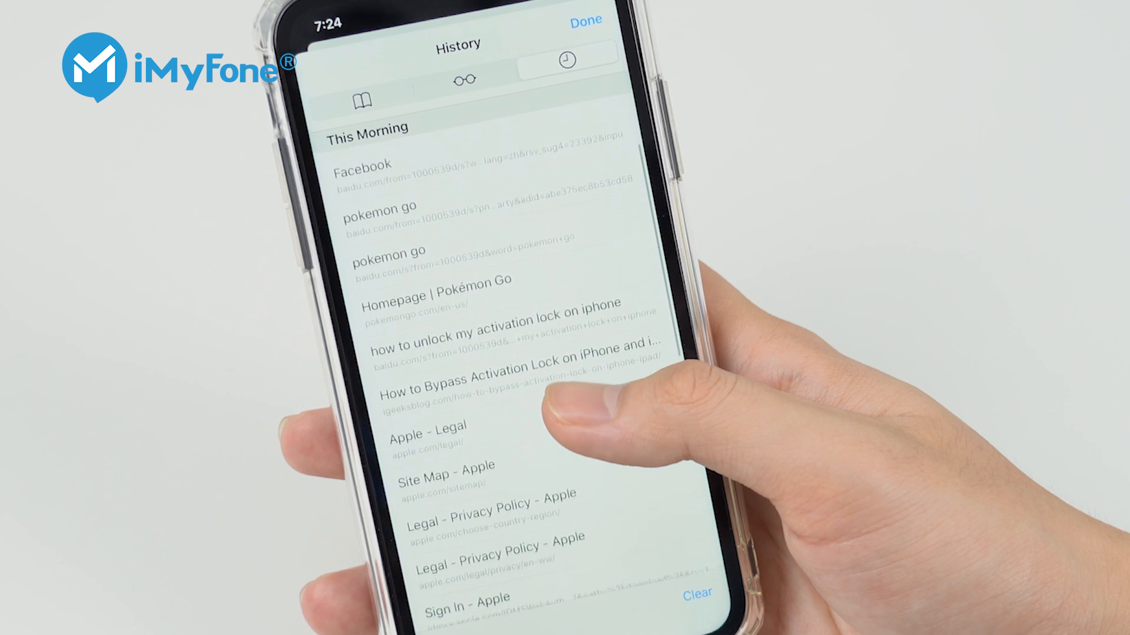
{"action": "scroll", "scroll_direction": "down", "scroll_amount": 3}
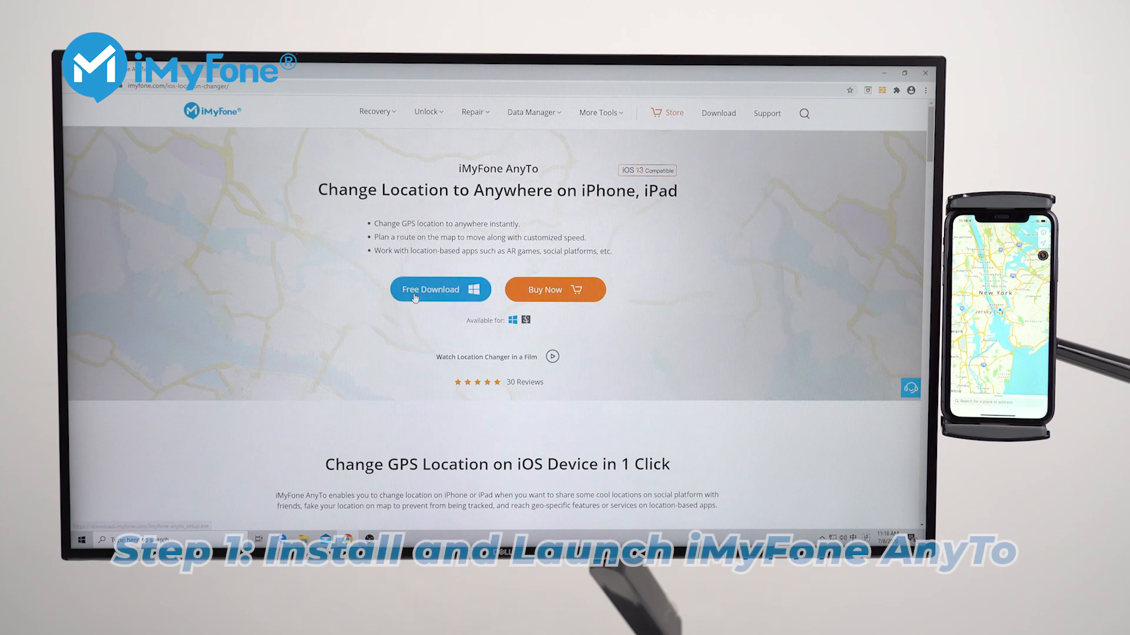
{"action": "left_click", "coordinate": [440, 289]}
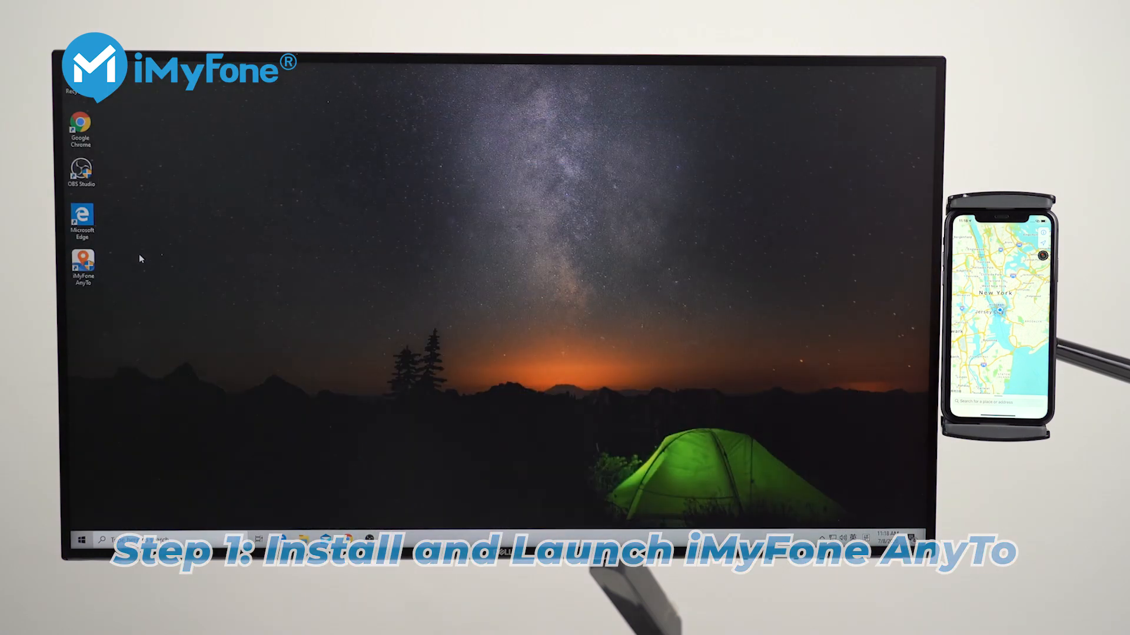
{"action": "double_click", "coordinate": [82, 264]}
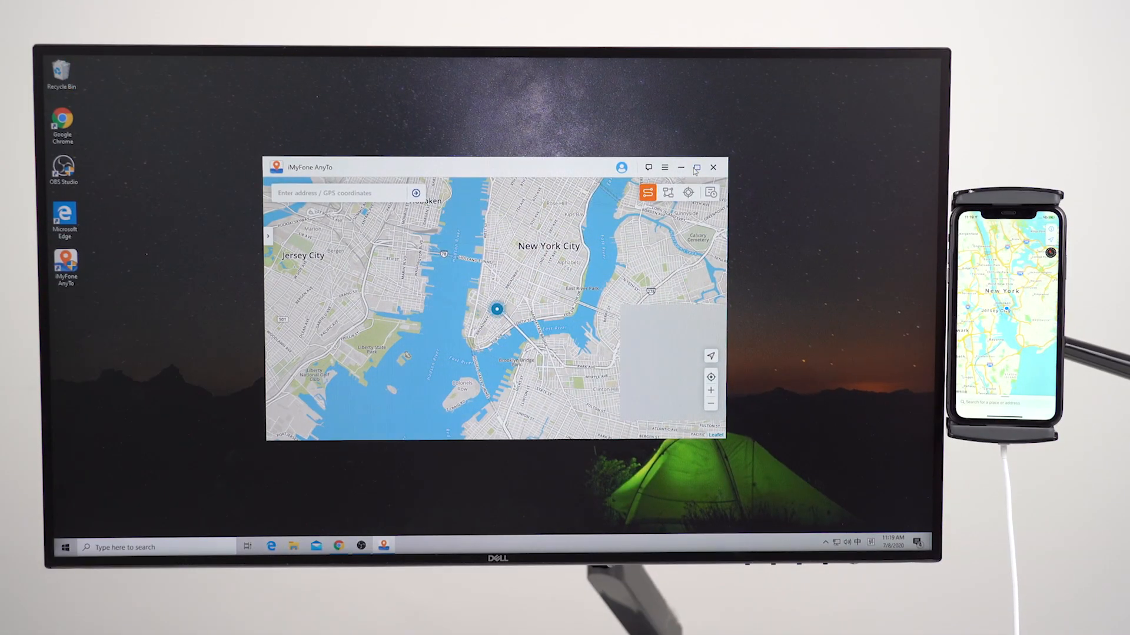
Maximize AnyTo, enter Teleport Mode and search 'london' as the destination.
{"action": "left_click", "coordinate": [694, 167]}
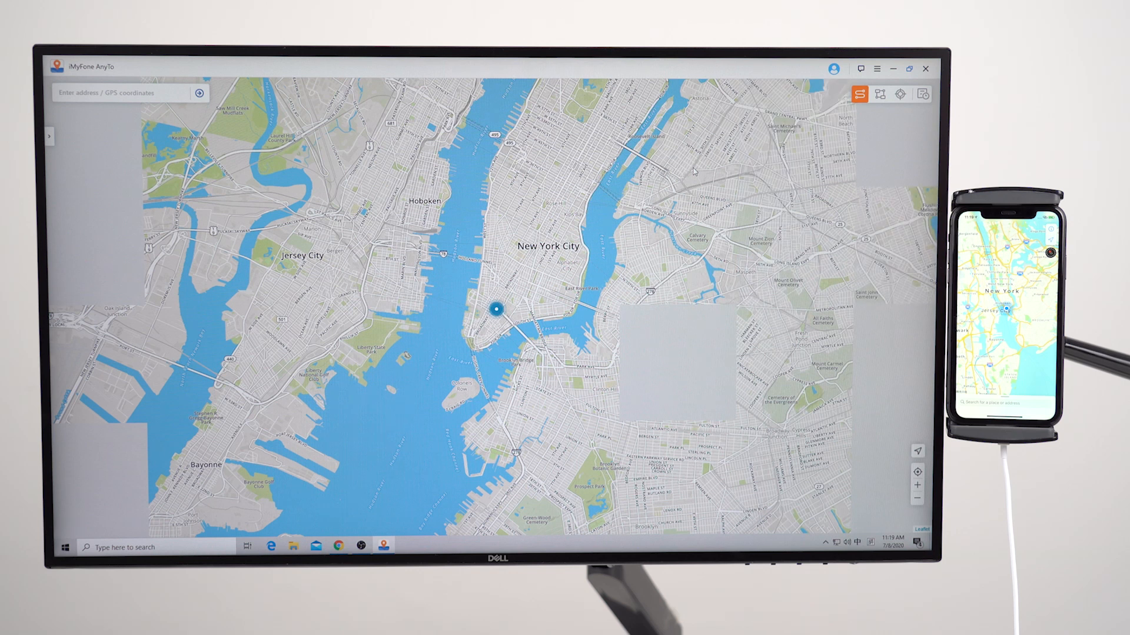
{"action": "left_click", "coordinate": [899, 95]}
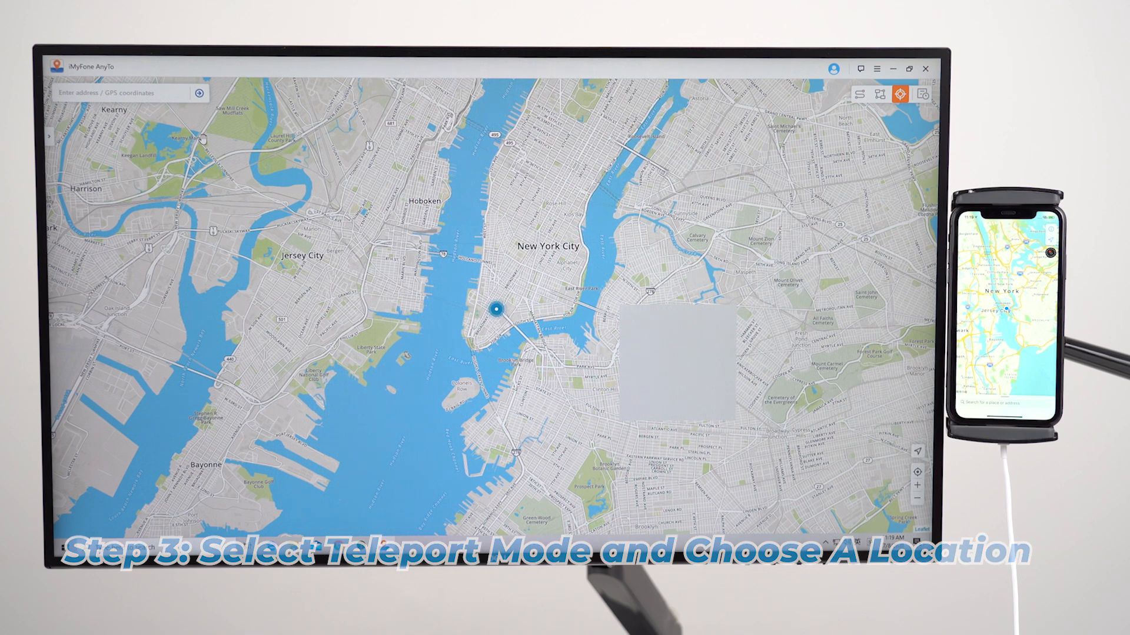
{"action": "type", "text": "london"}
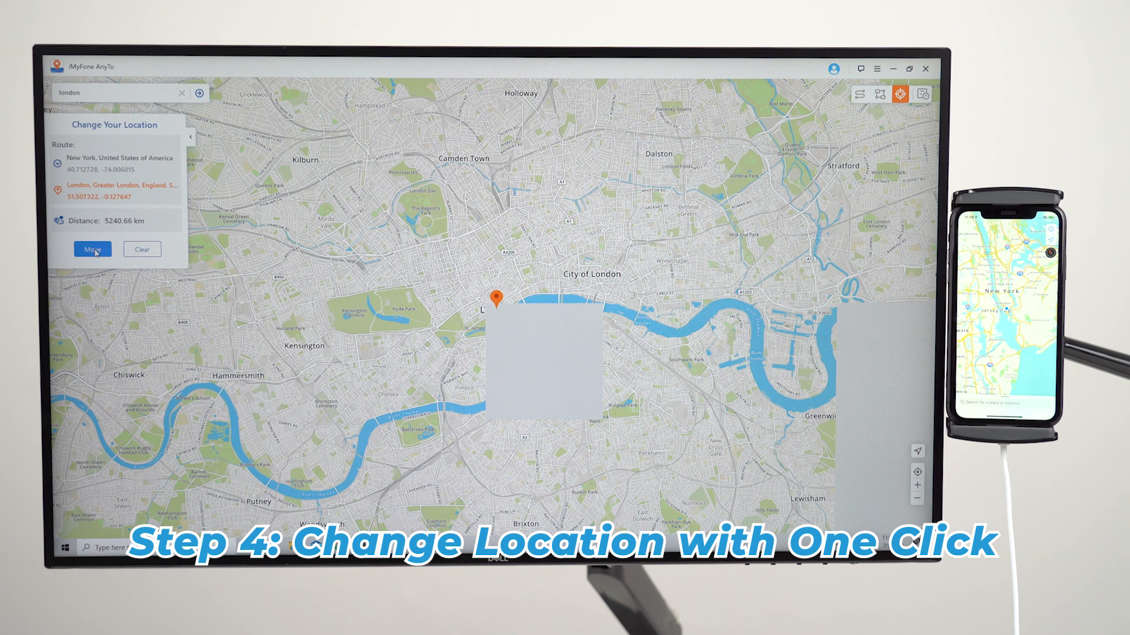
Move the phone's location to London and confirm the teleport warning.
{"action": "left_click", "coordinate": [93, 249]}
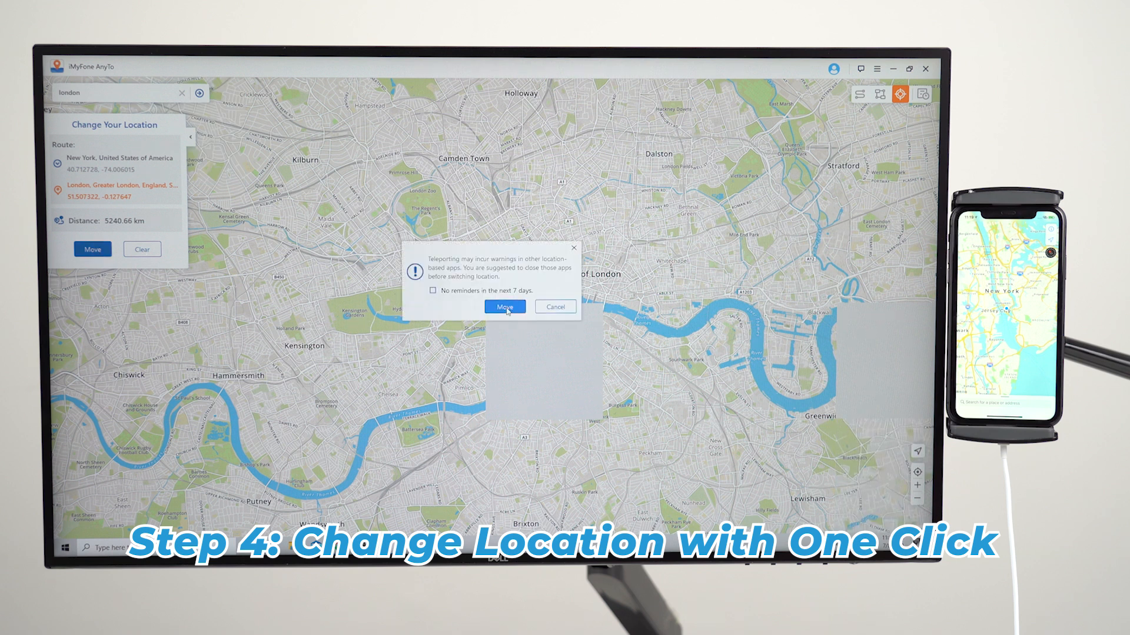
{"action": "left_click", "coordinate": [505, 307]}
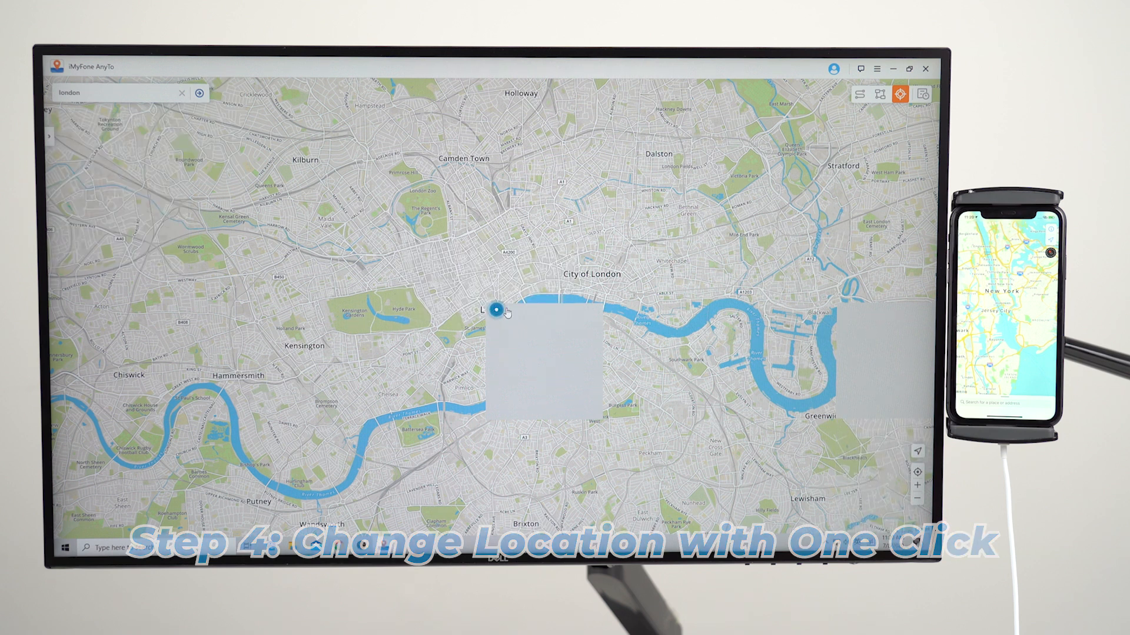